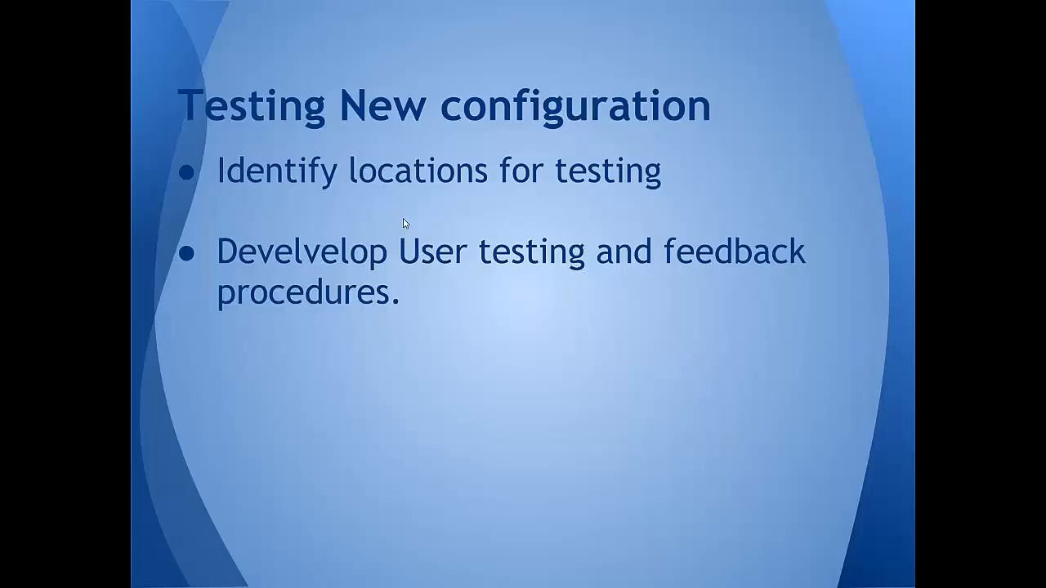
mouse_move(370, 327)
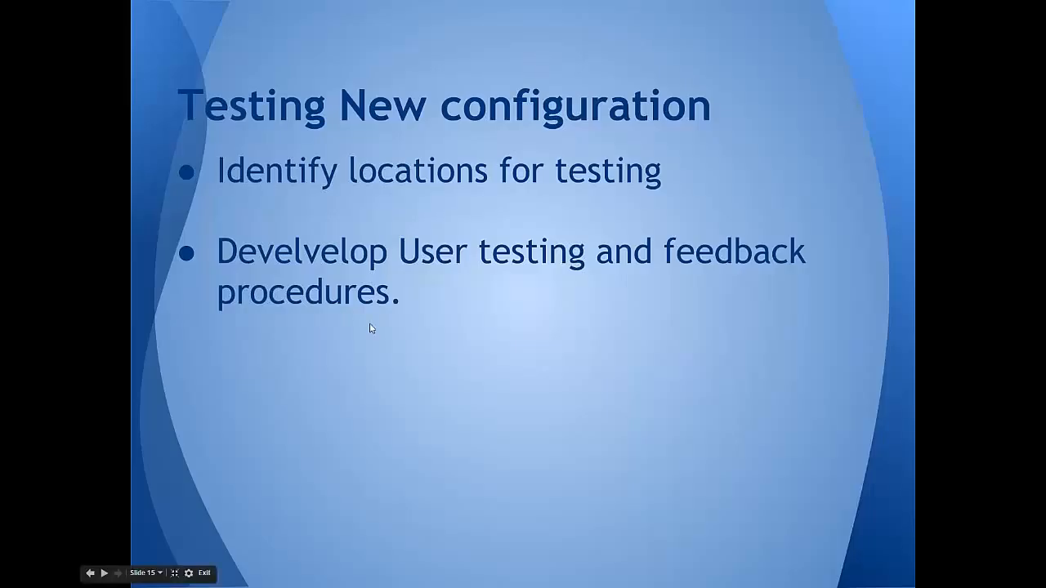